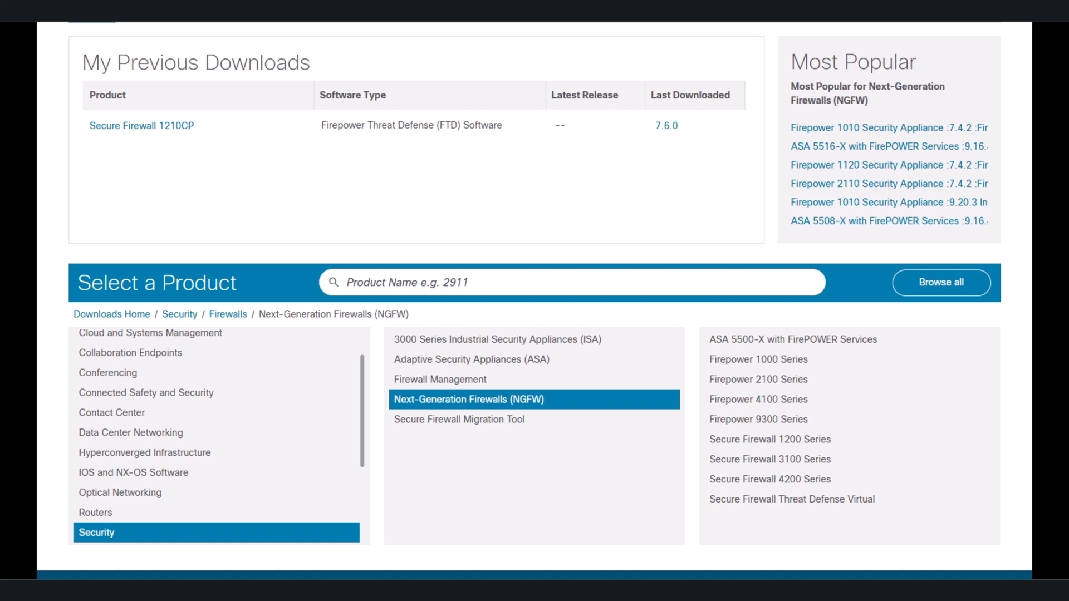
mouse_move(770, 439)
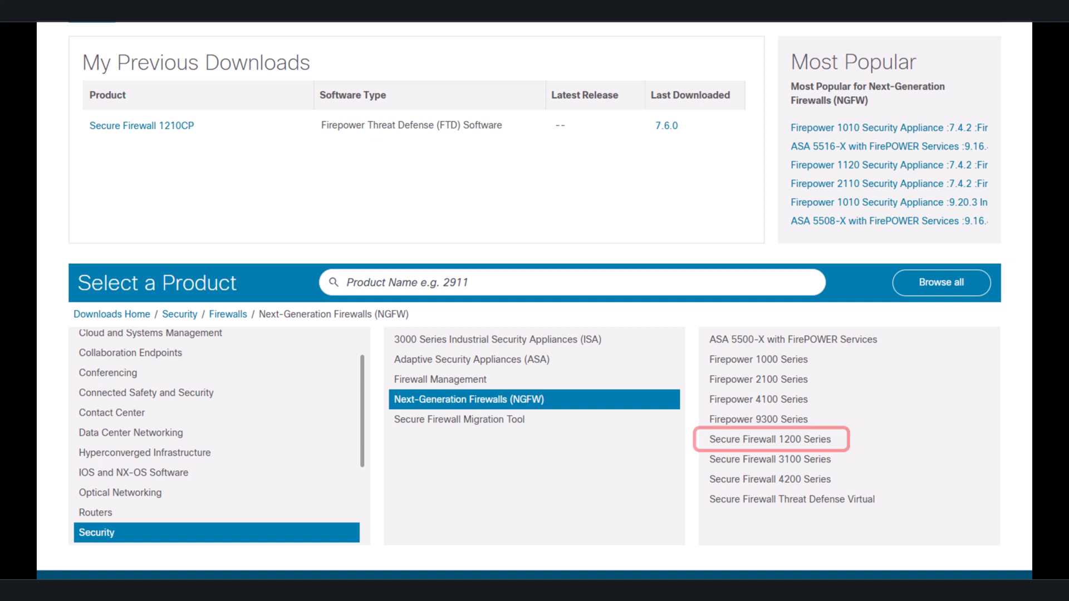
- Browse into Secure Firewall 1200 Series and select the Secure Firewall 1210CP model
click(771, 440)
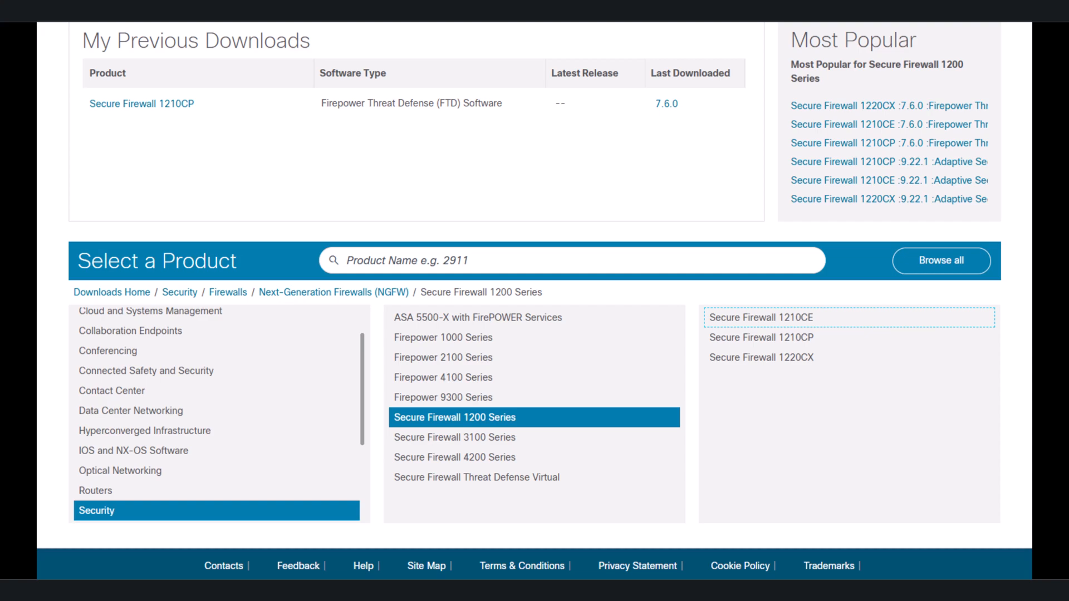
click(763, 337)
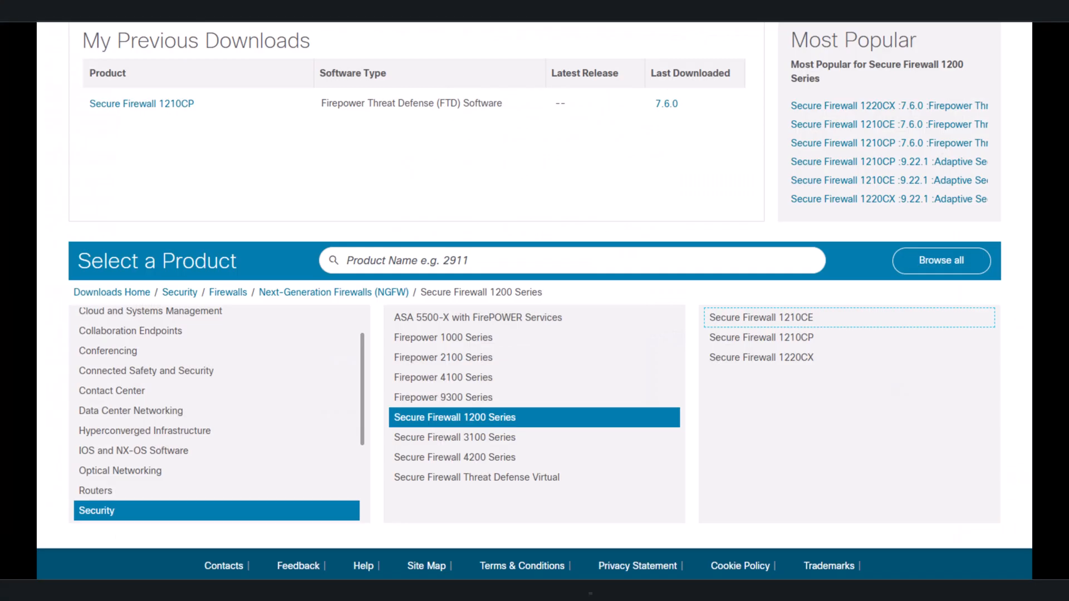
click(761, 338)
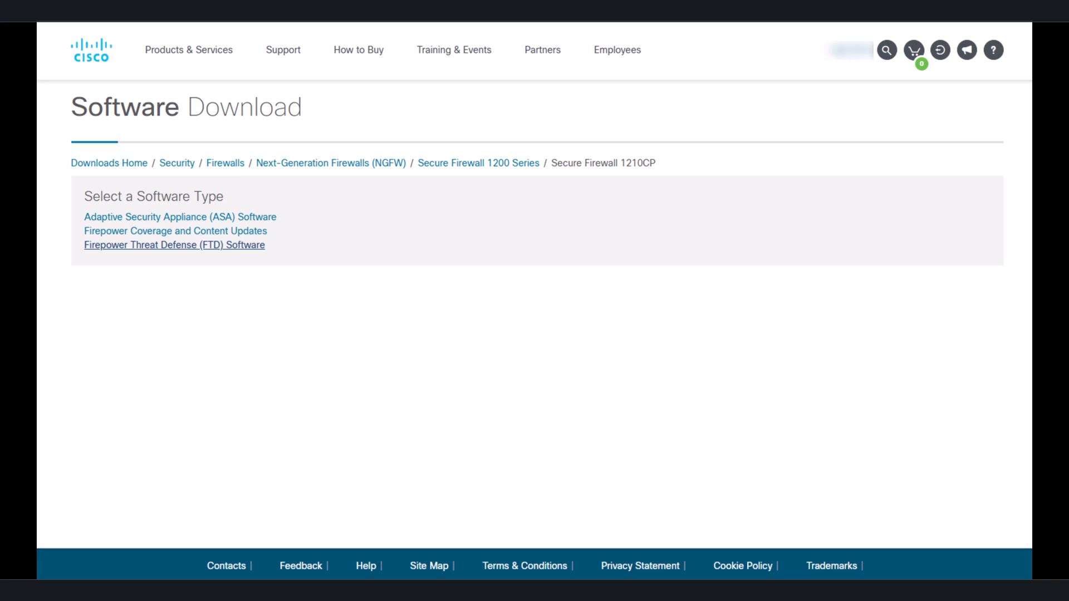
- Open the FTD software releases and download Cisco_Secure_FW_TD_1200-7.6.0-113.sh.REL.tar
click(174, 245)
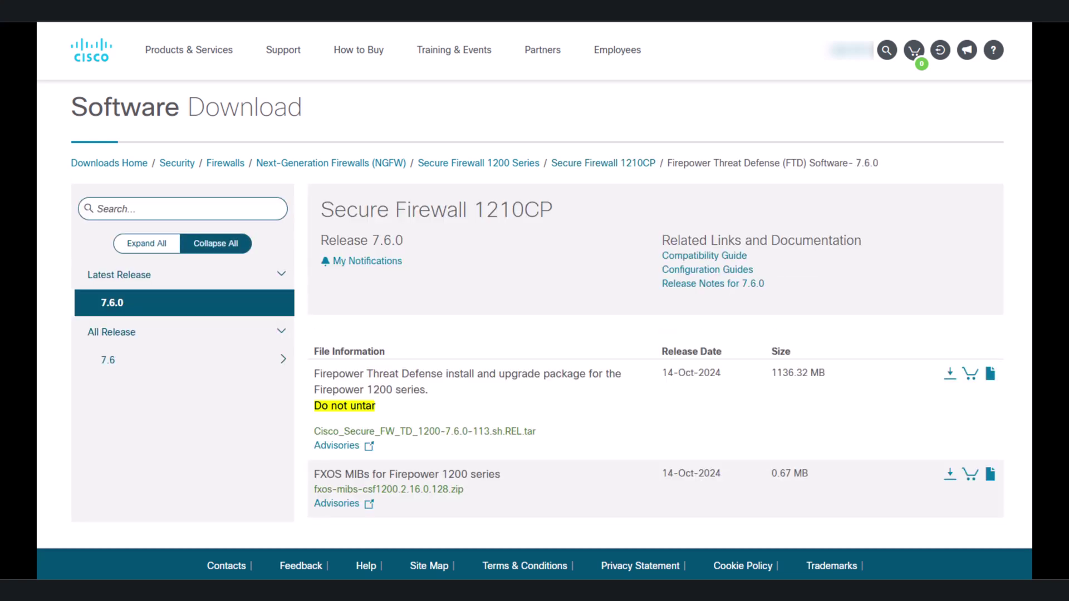
mouse_move(949, 374)
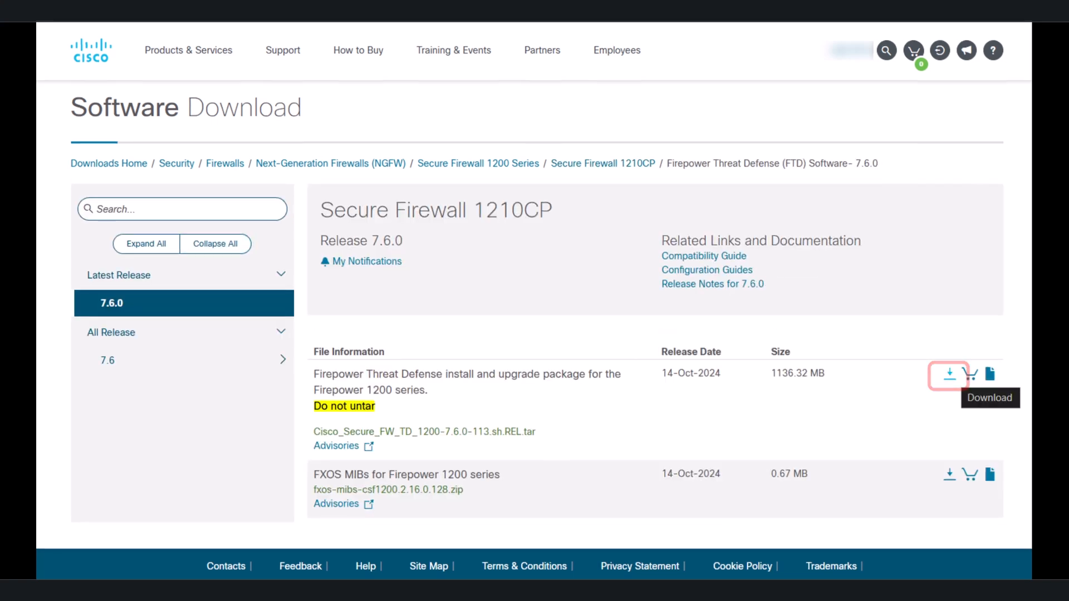
click(950, 374)
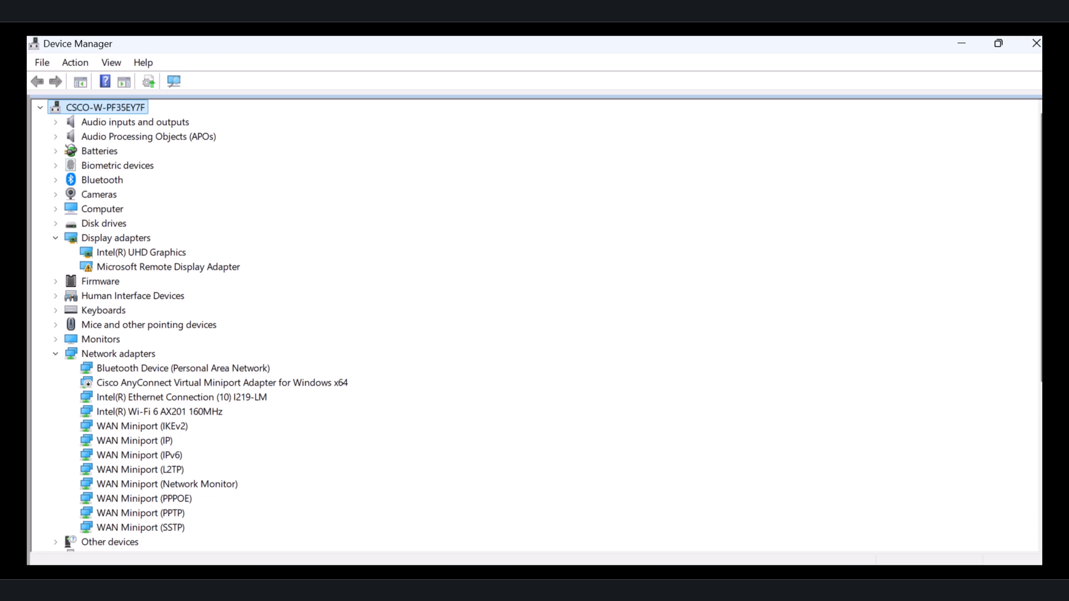
- Expand Ports (COM & LPT) in Device Manager to find USB Serial Device on COM6
scroll(down, 3)
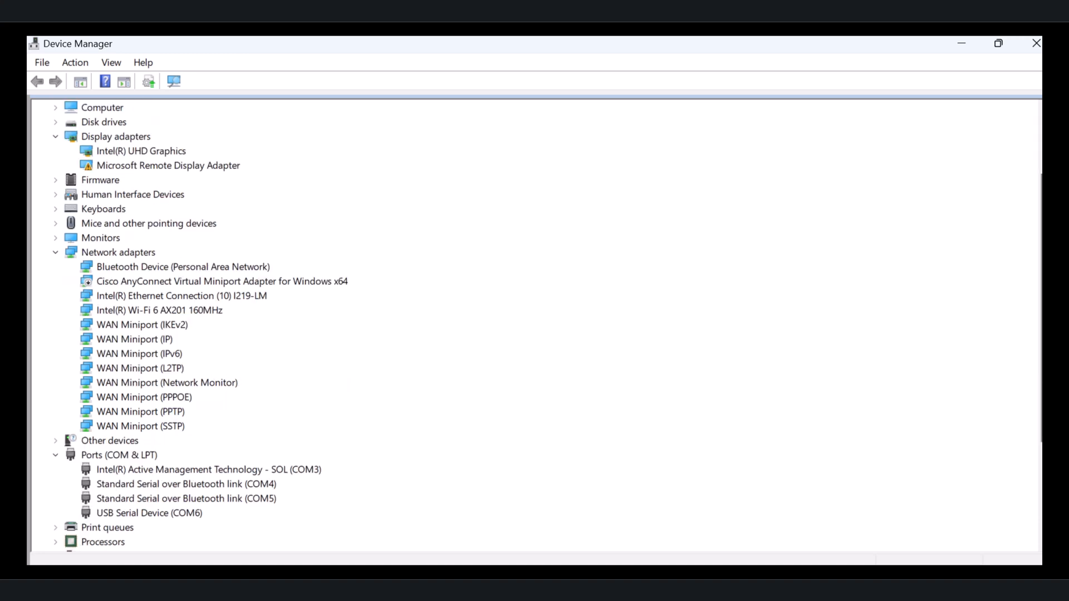
click(150, 513)
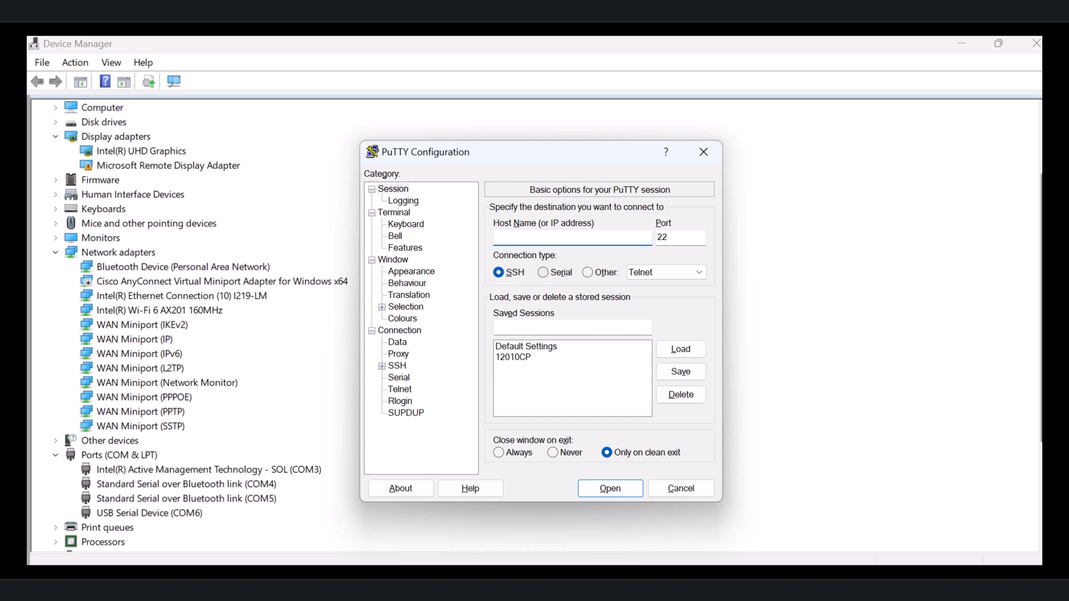
- Open a PuTTY serial connection on COM6 at 9600 speed
click(543, 272)
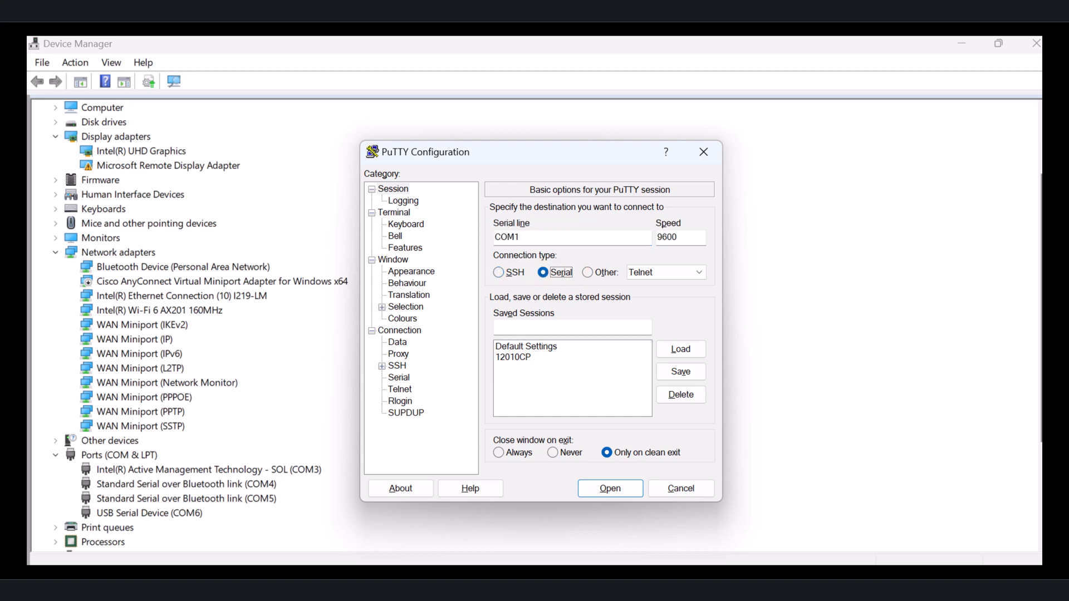
text(COM6)
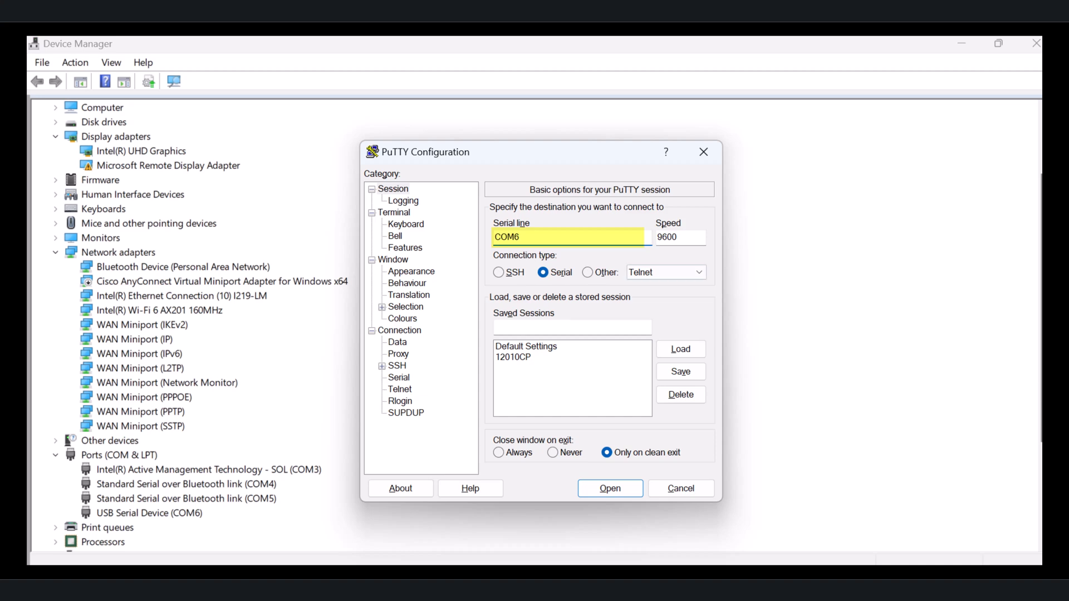
click(610, 489)
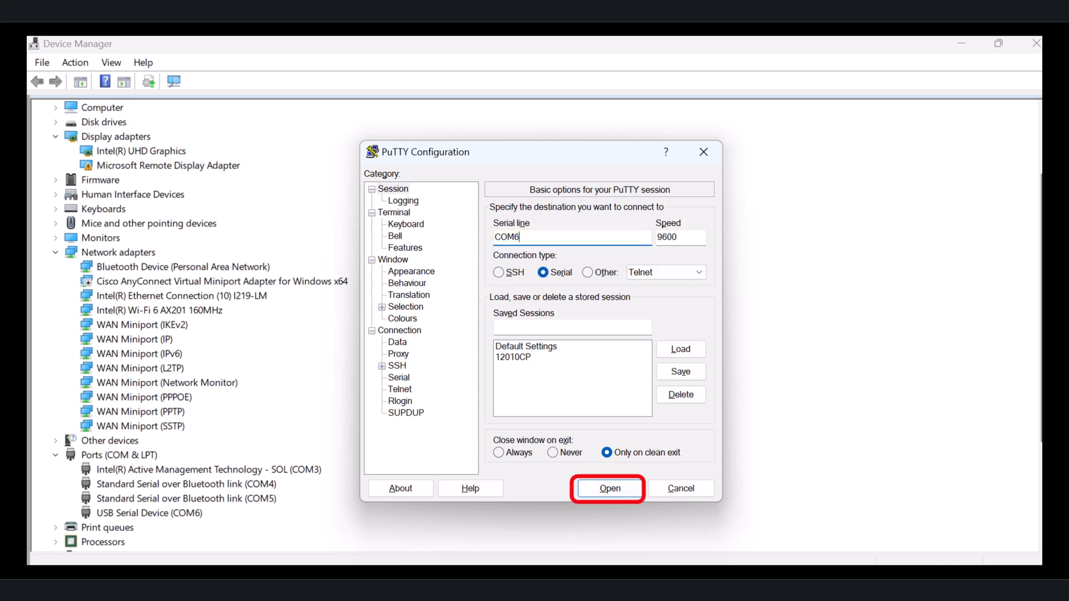
click(609, 489)
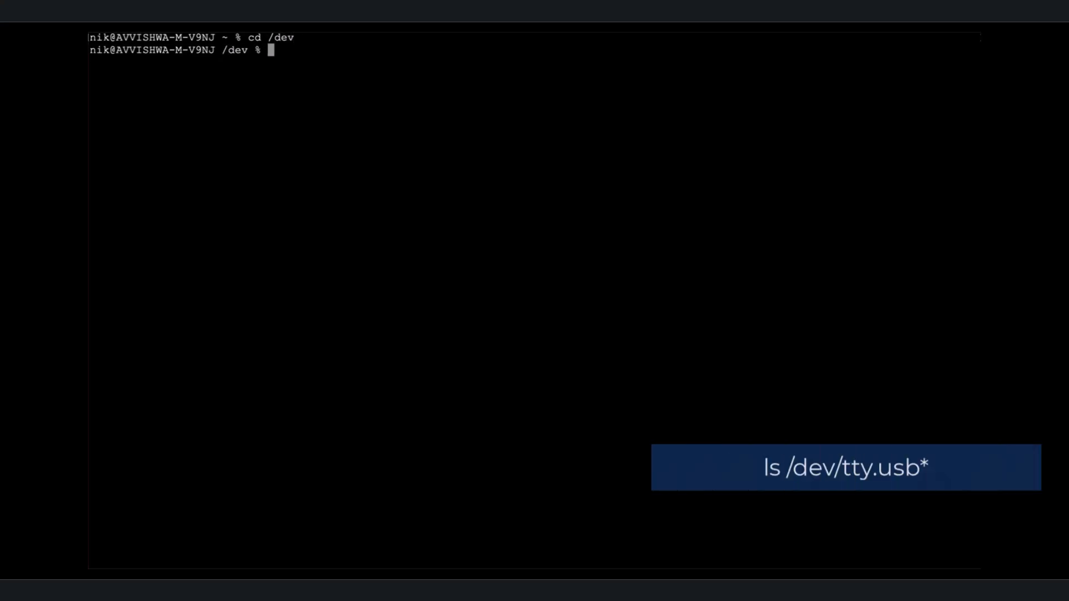
- List /dev/tty.usb* devices and run screen on /dev/tty.usbserial-2110
text(ls)
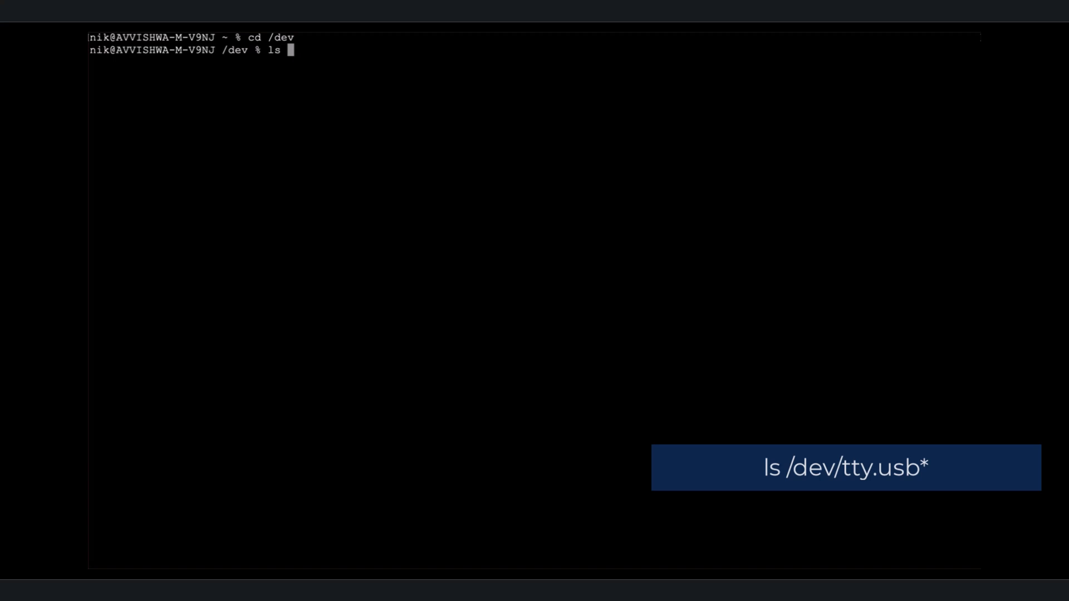
text(/dev)
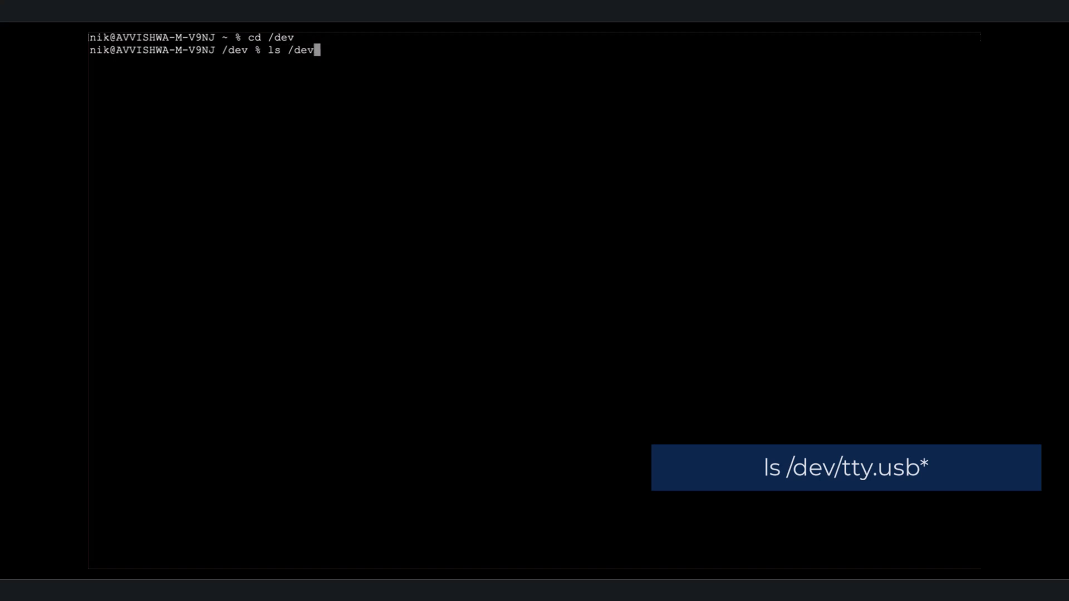
text(/tty)
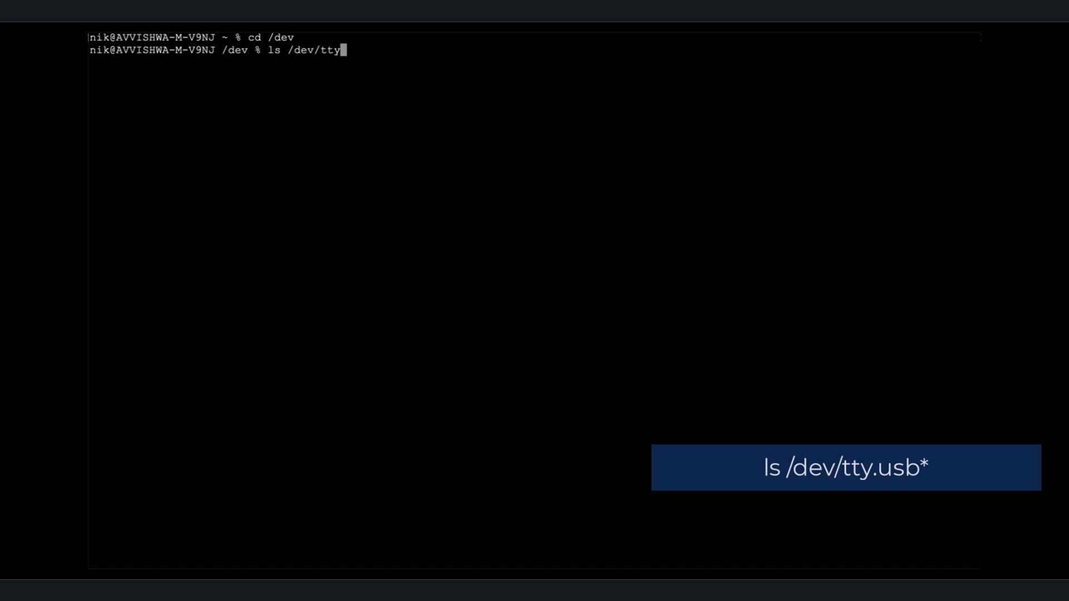
text(.usb*)
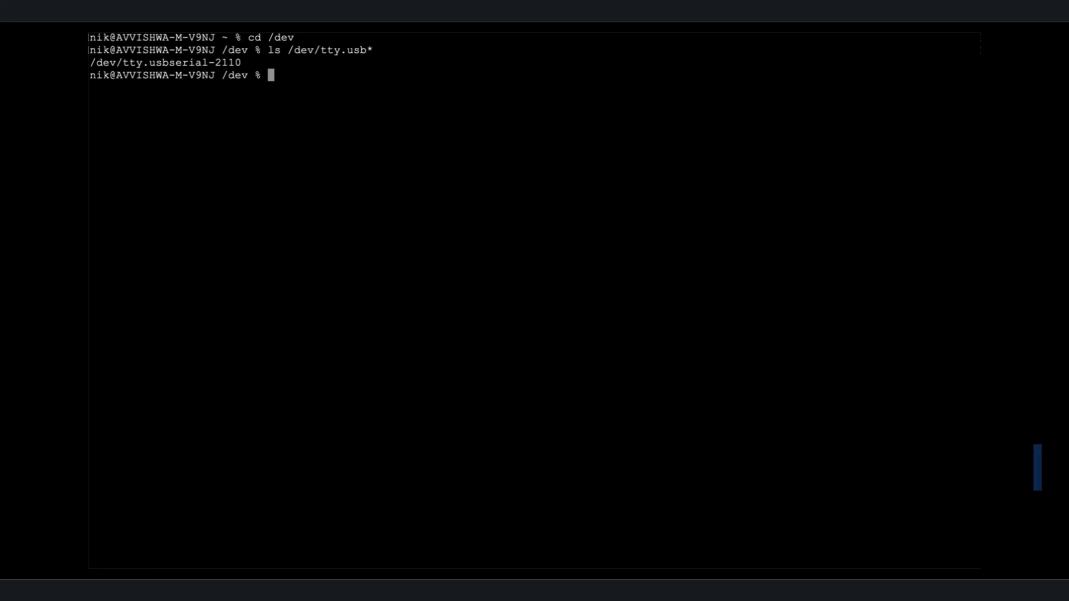
text(screen /dev/)
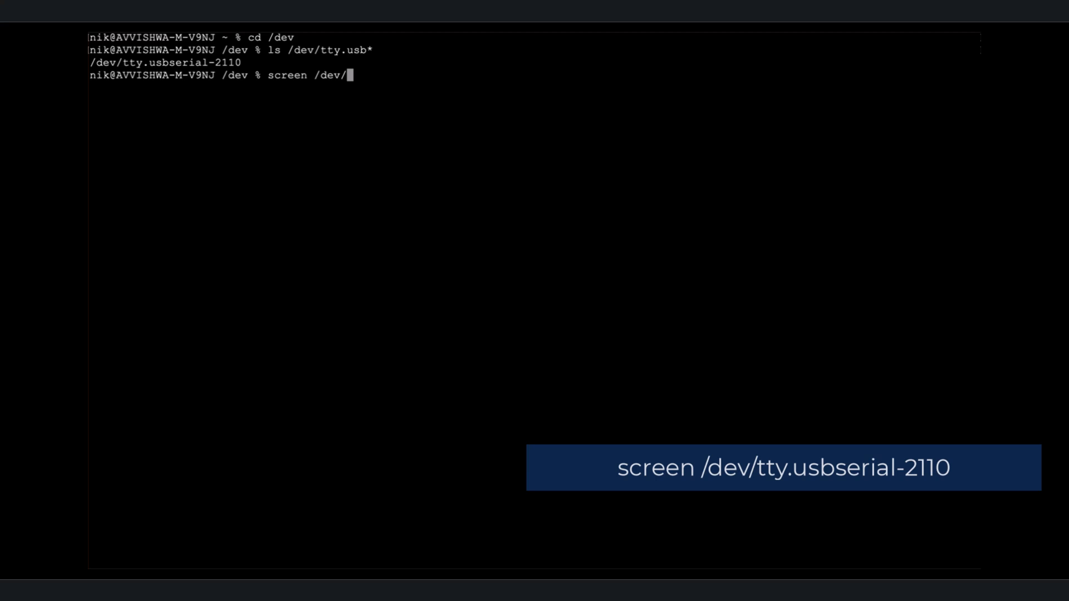
text(tty)
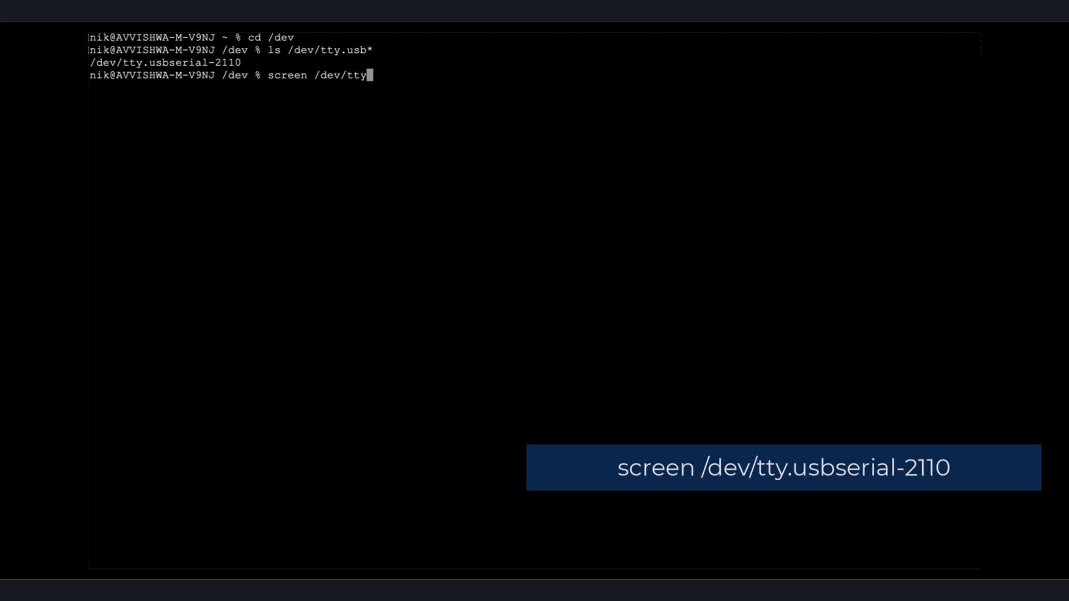
text(usbserial)
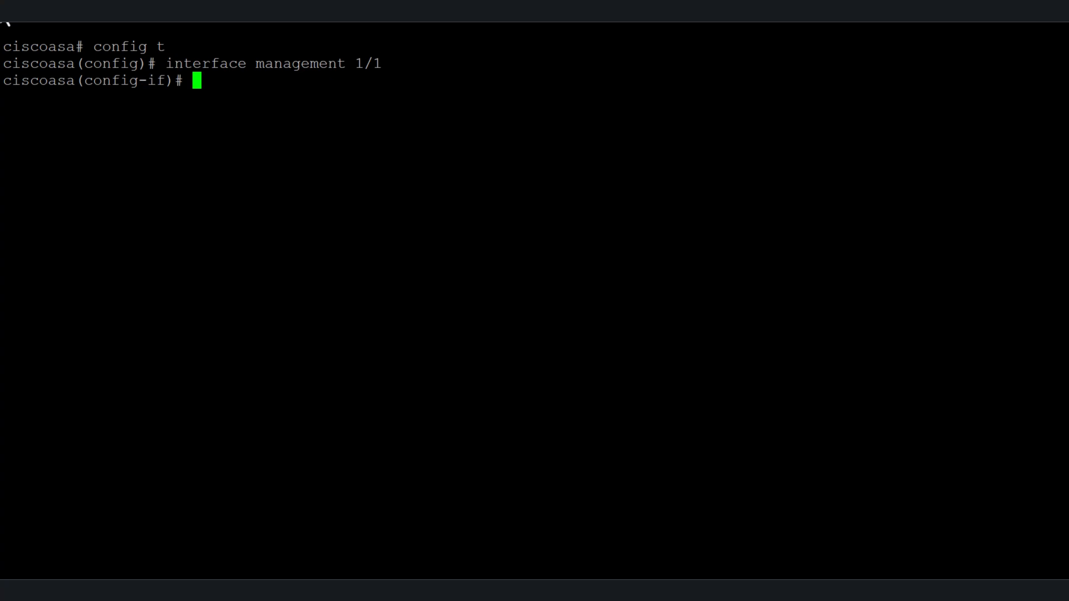
- Give Management 1/1 an IP address with a 255.255.255.0 mask and enable it
text(ip address)
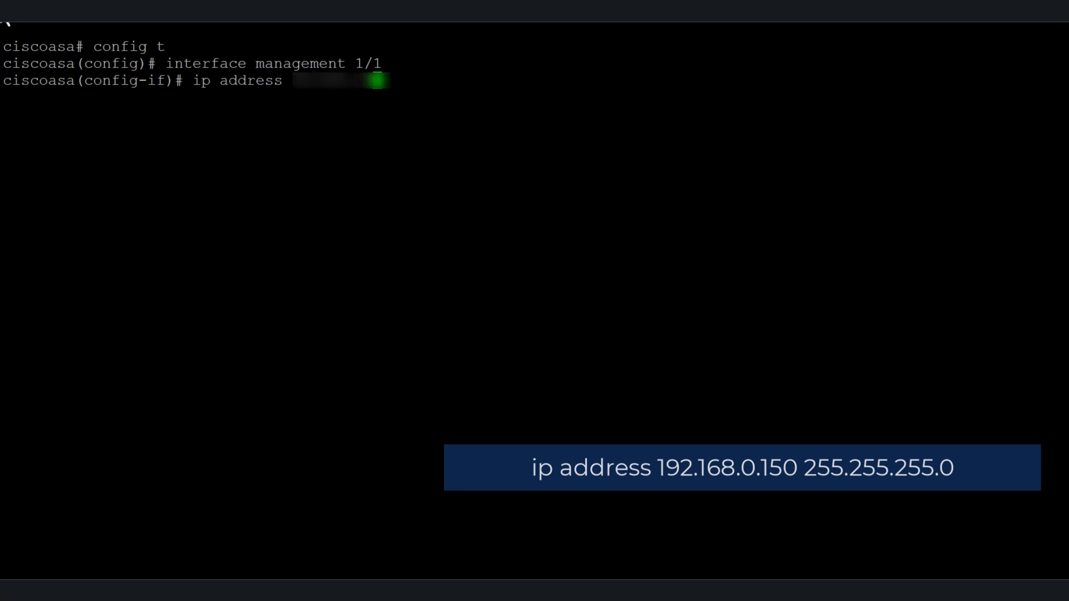
text(255.255.255.0)
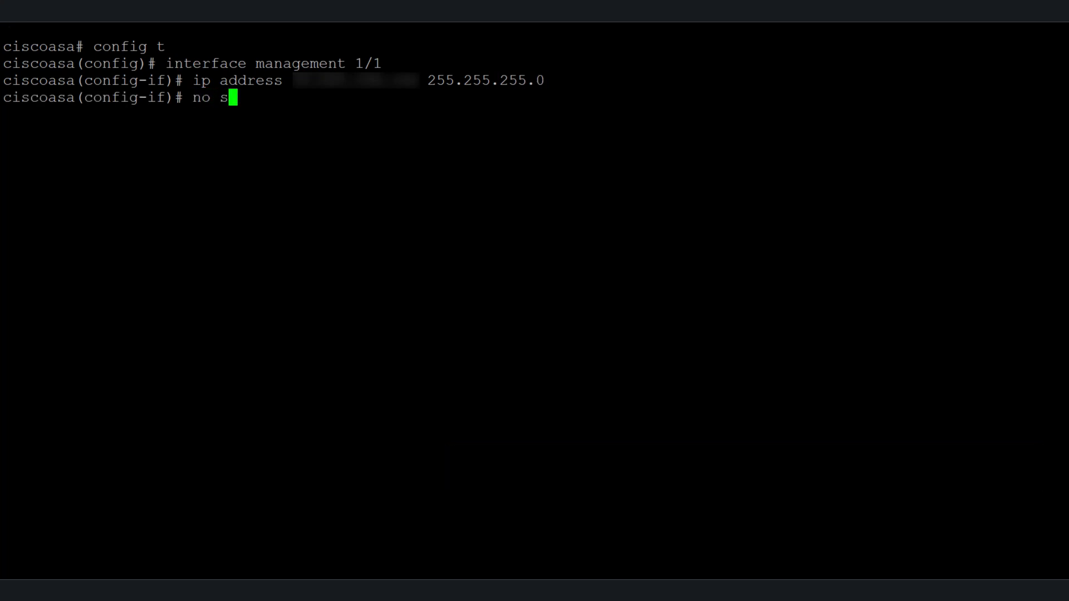
text(hutdown)
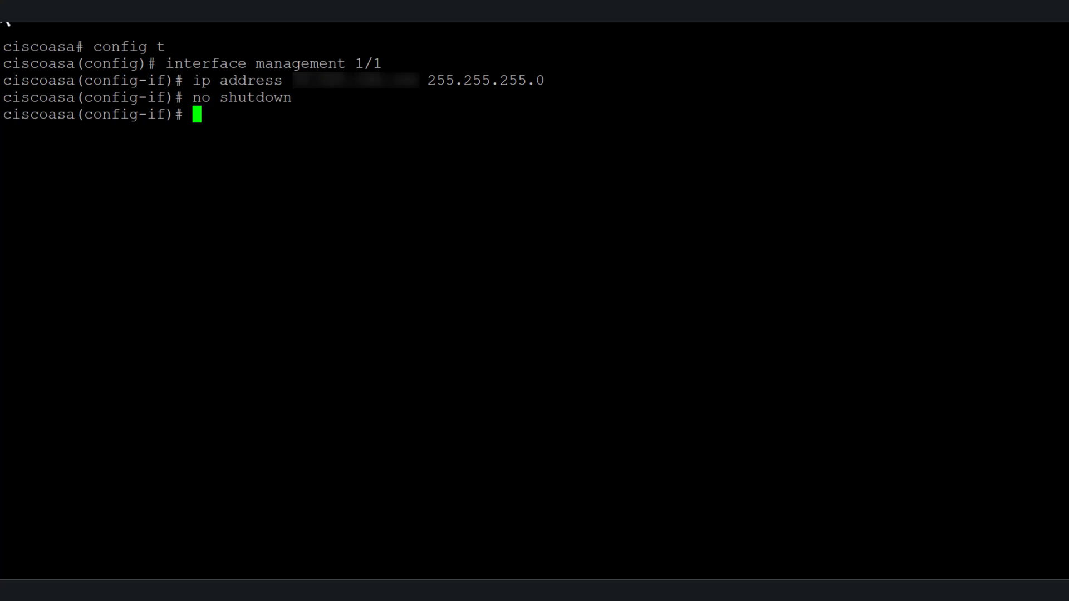
- Add default management route 0 0 via 192.168.0.1 and show the interface summary
text(route management)
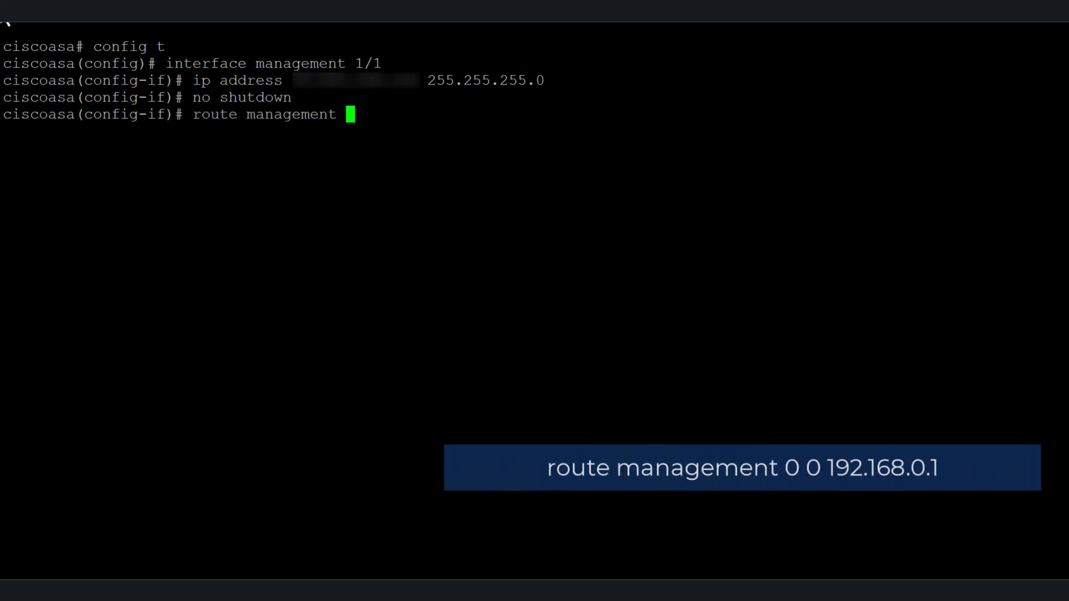
text(0 0)
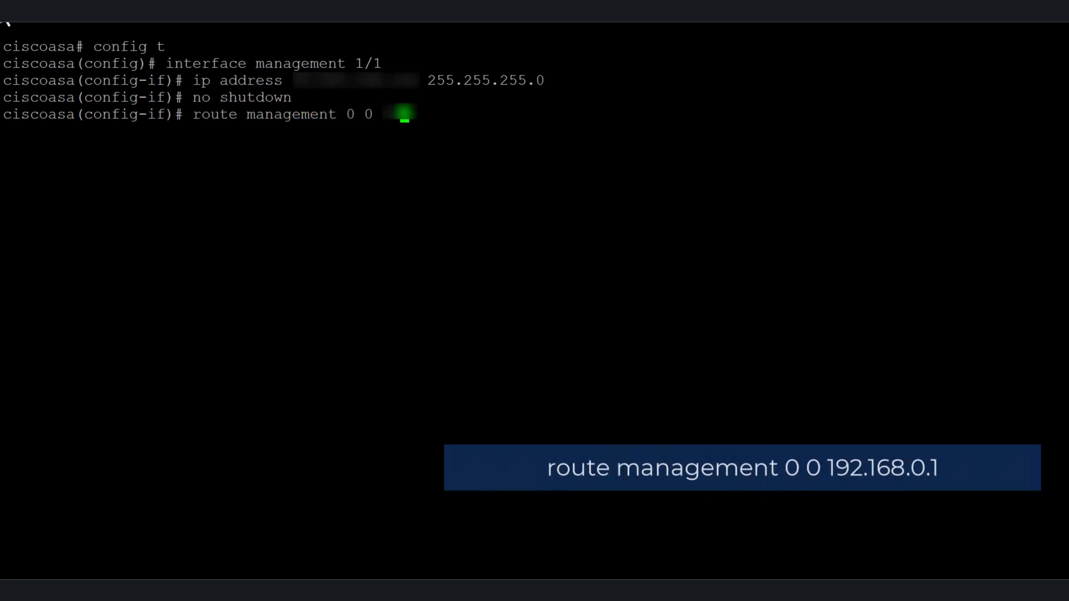
text(192.168.0.1)
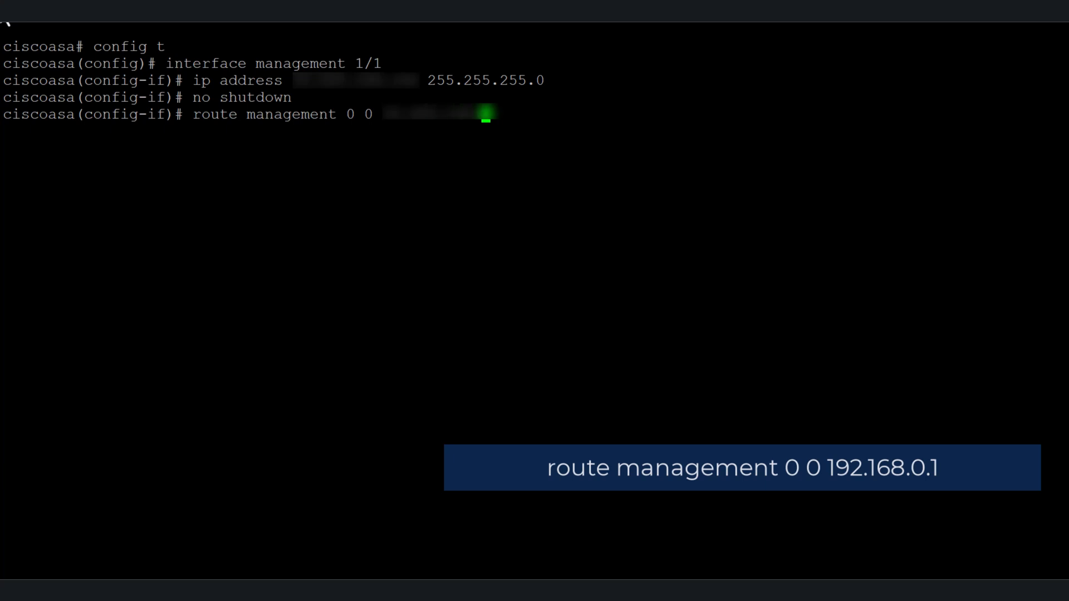
text(scoasa(config)# s)
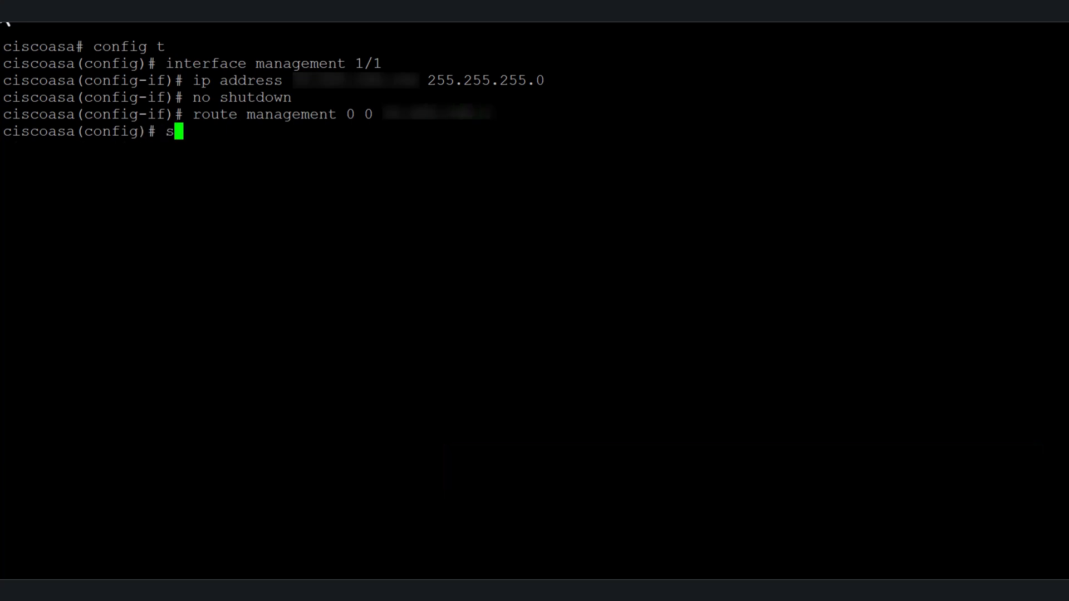
text(how inte)
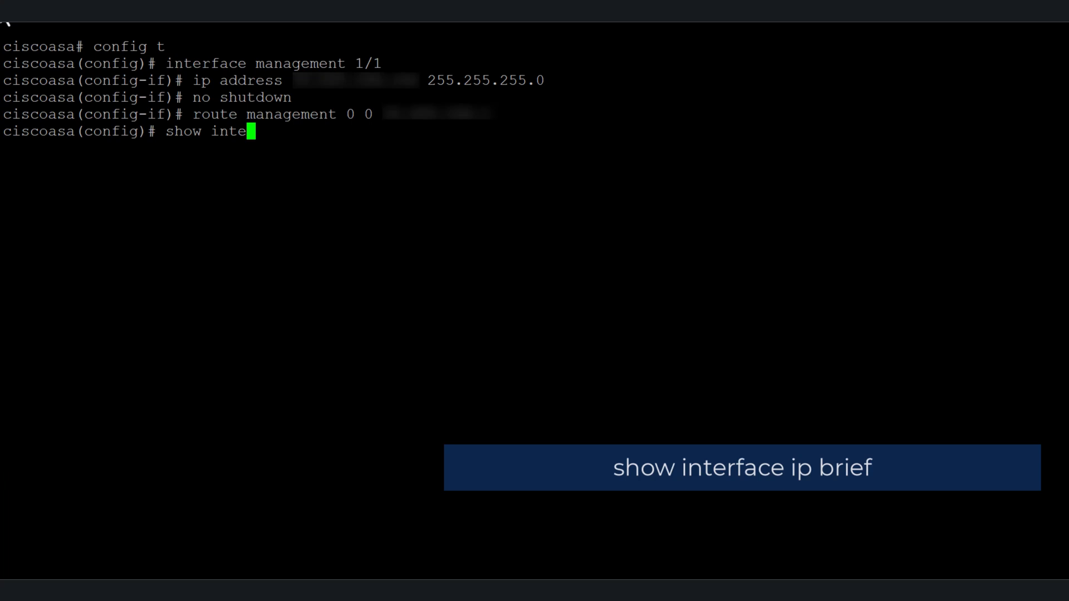
text(rface ip b)
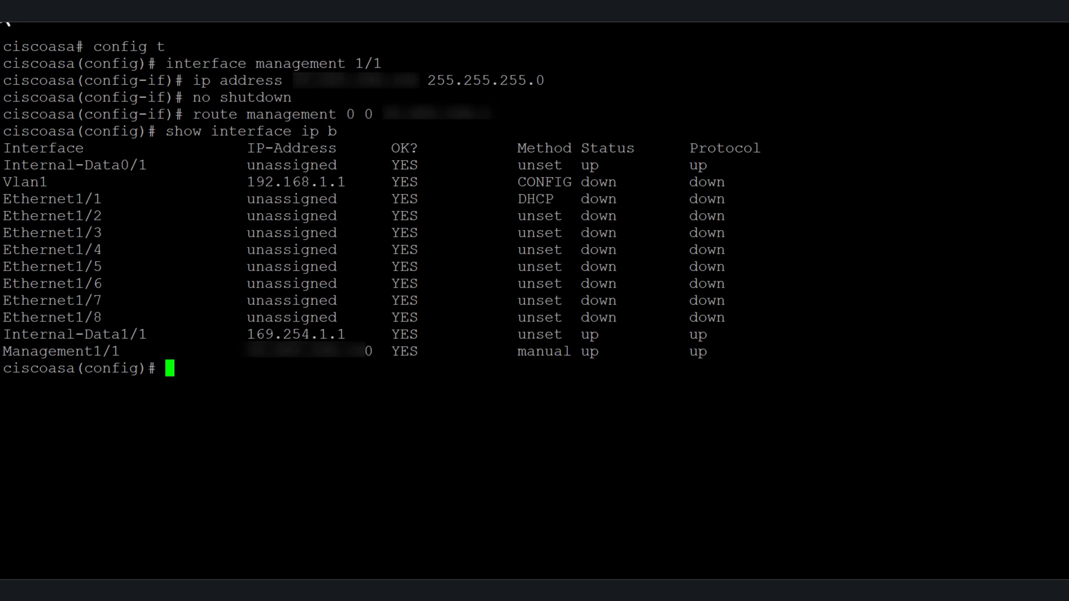
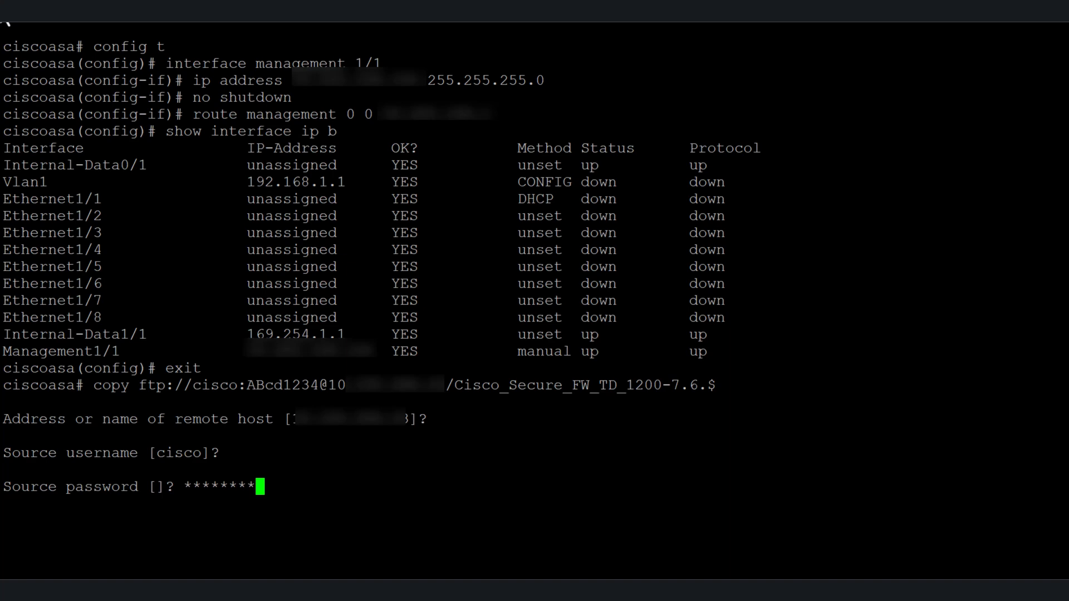
- Exit configuration mode back to the privileged prompt
key(Enter)
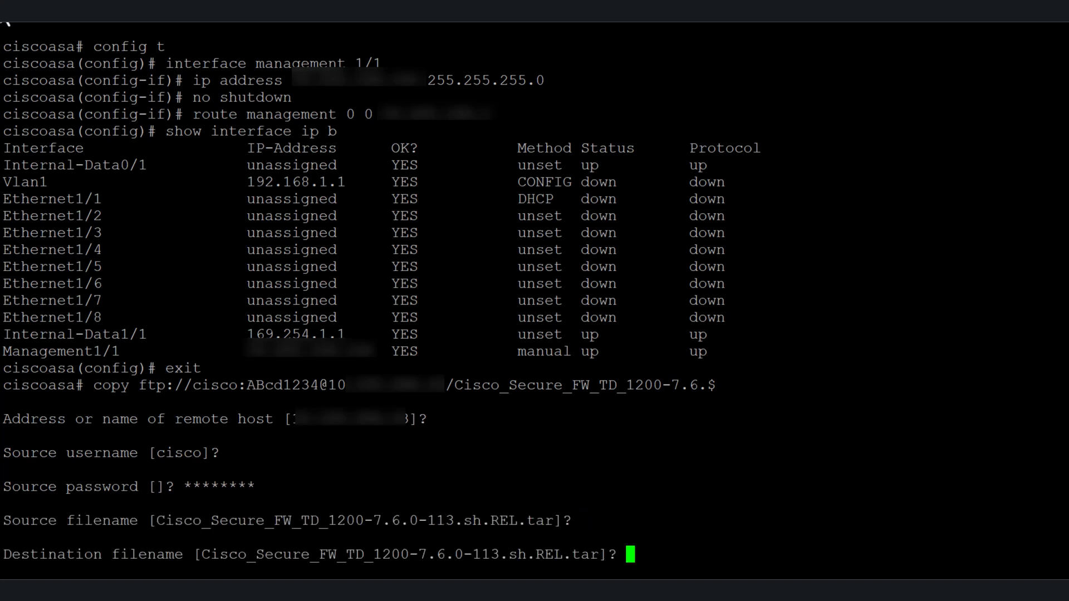
key(Enter)
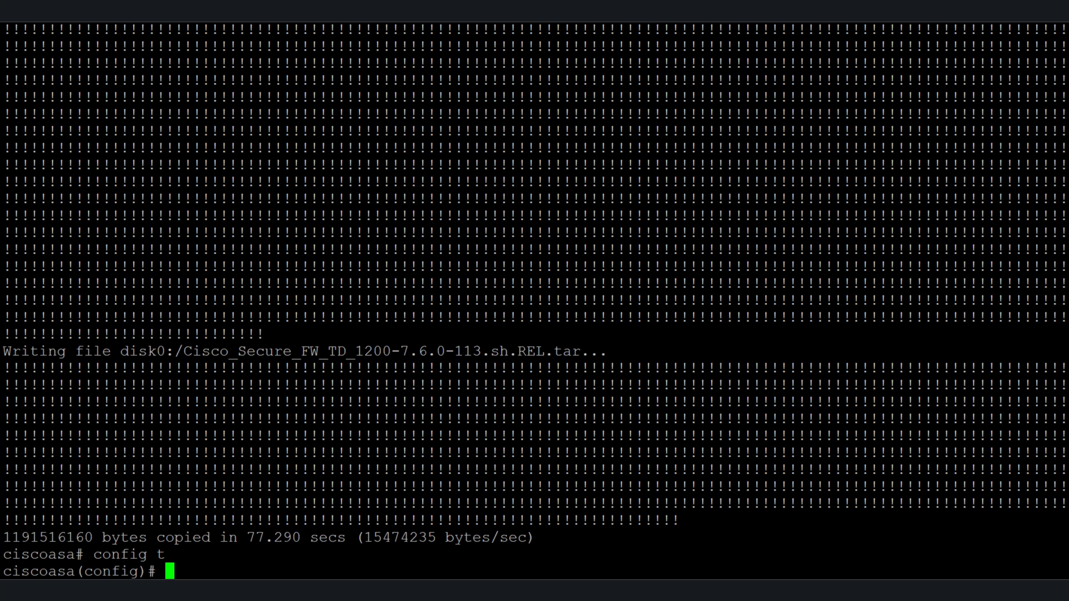
- Run show running-config boot system, then begin typing boot system disk0:/
text(show)
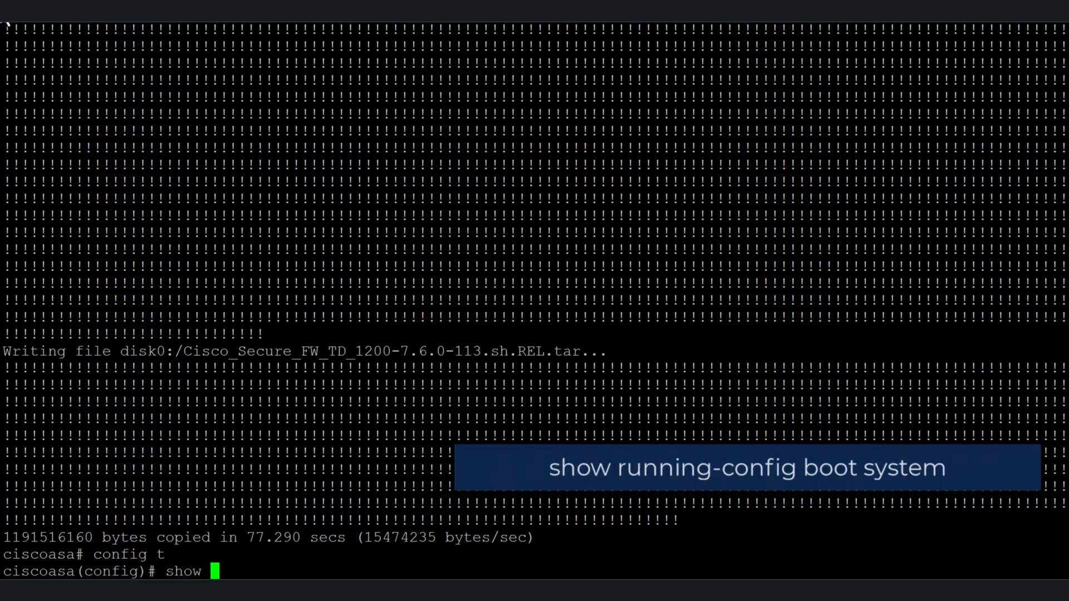
text(running-config)
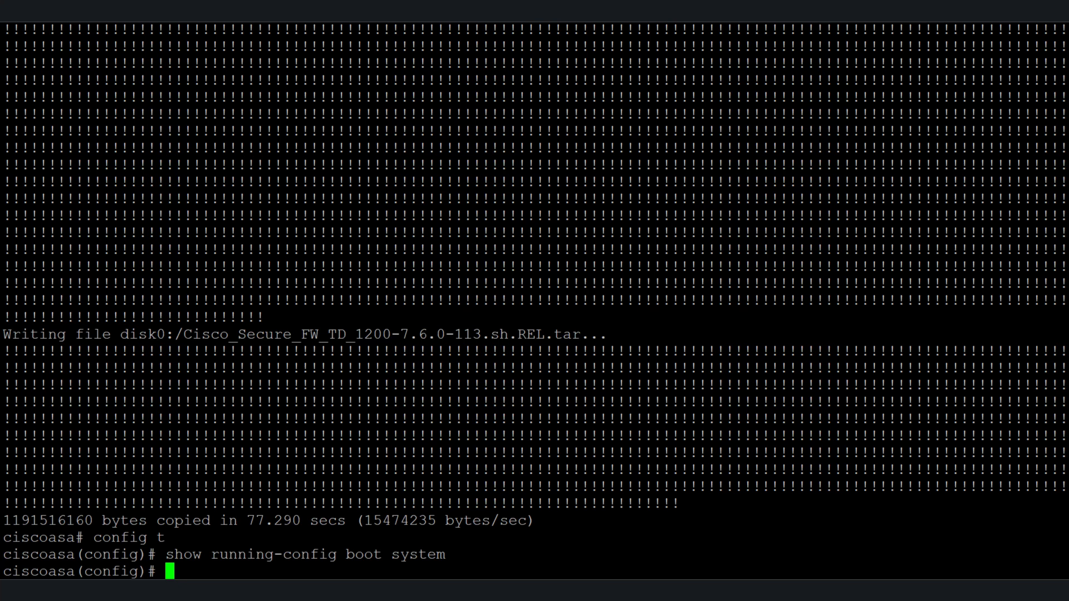
text(boot system)
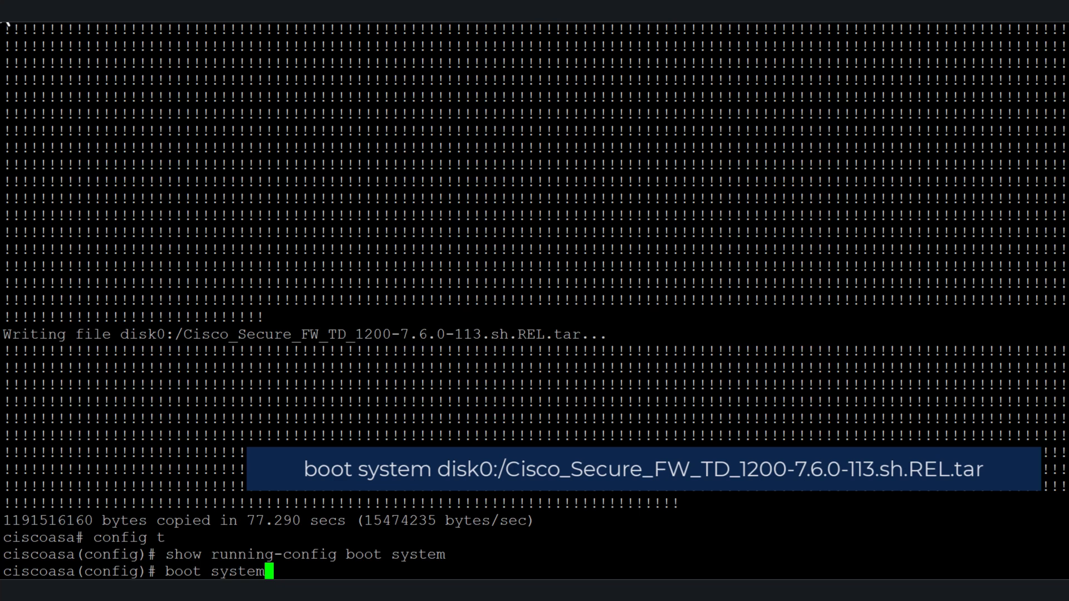
text(disk)
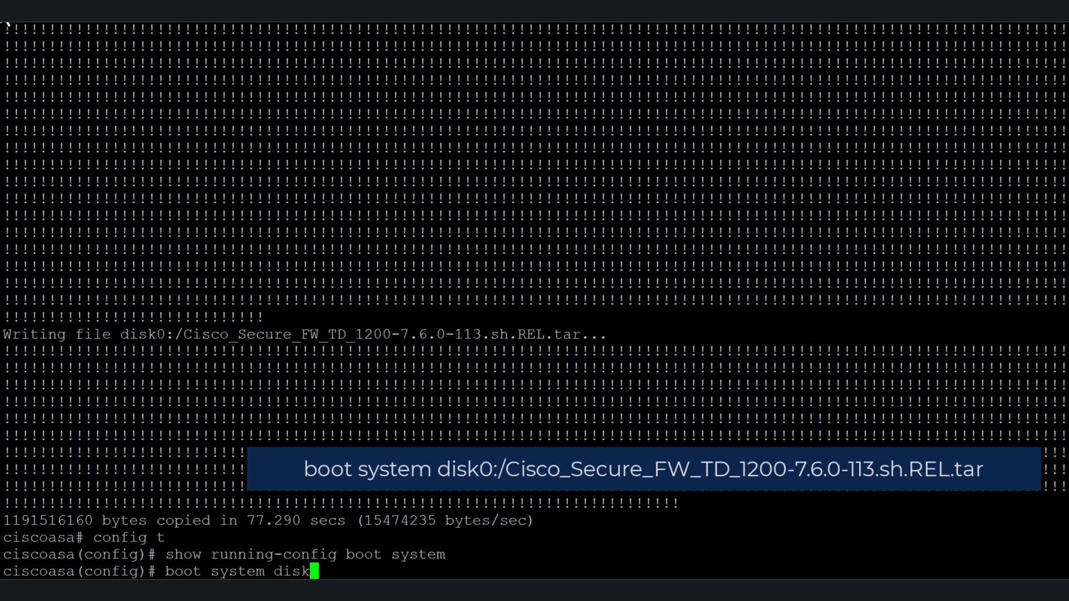
text(0:/)
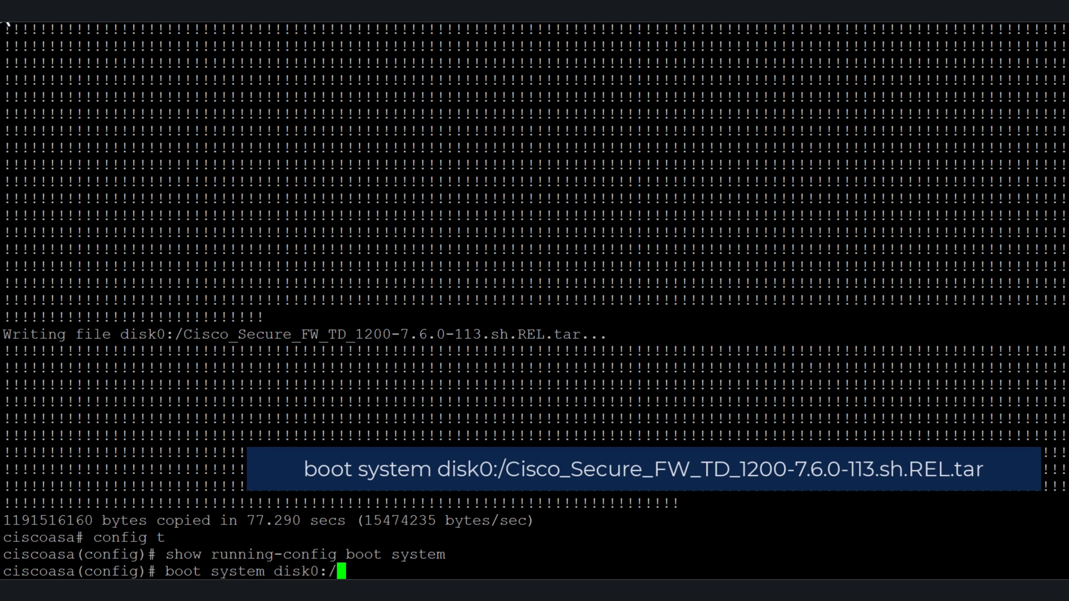